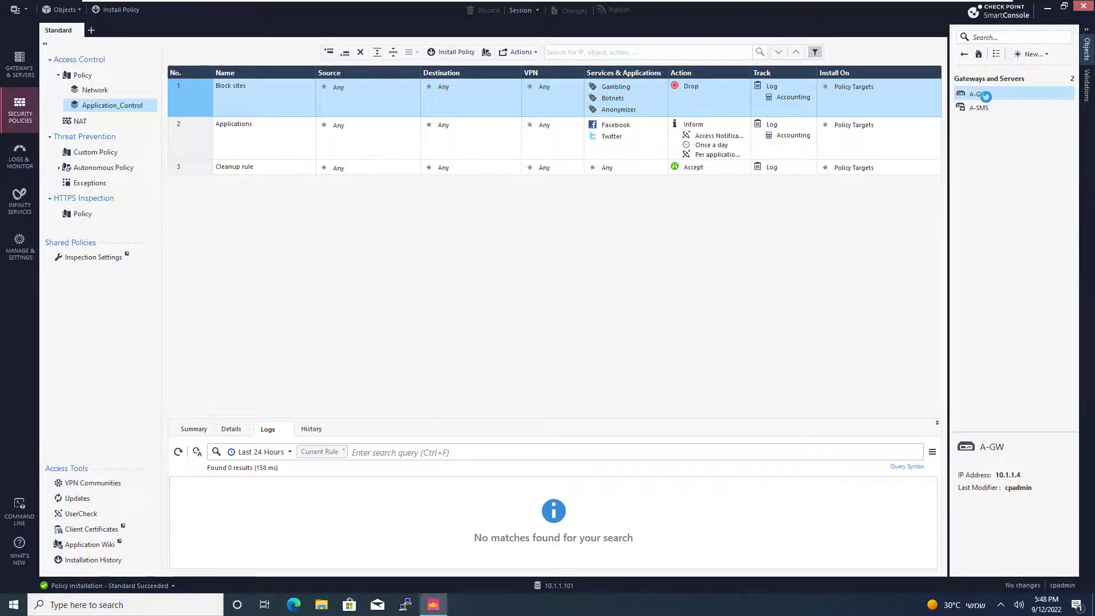
Step: Enable the Identity Awareness blade in gateway A-GW's properties, launching its wizard
double_click(979, 92)
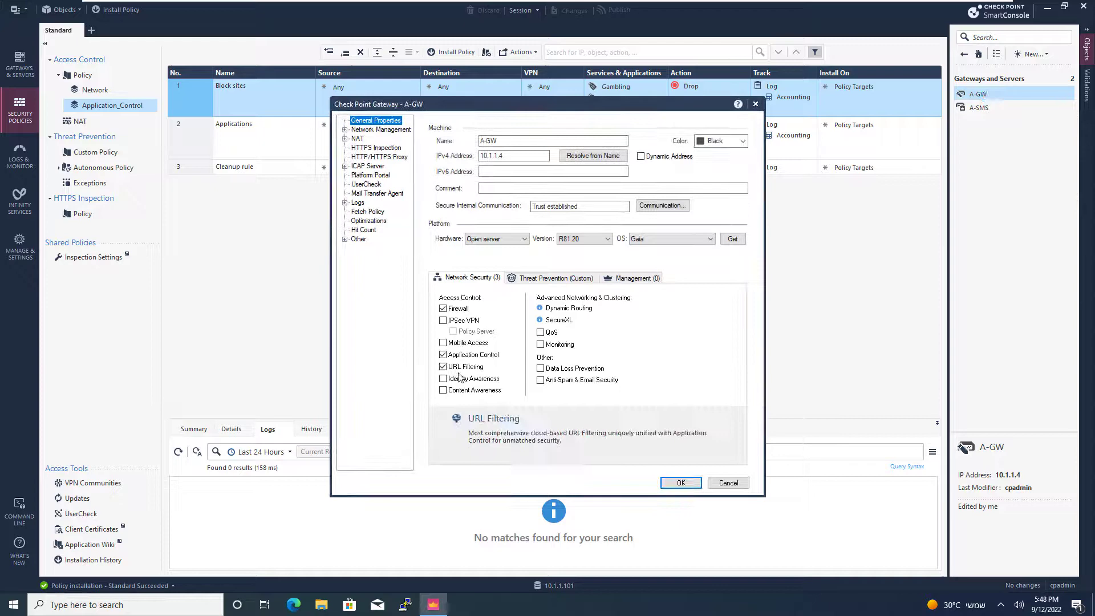
mouse_move(475, 378)
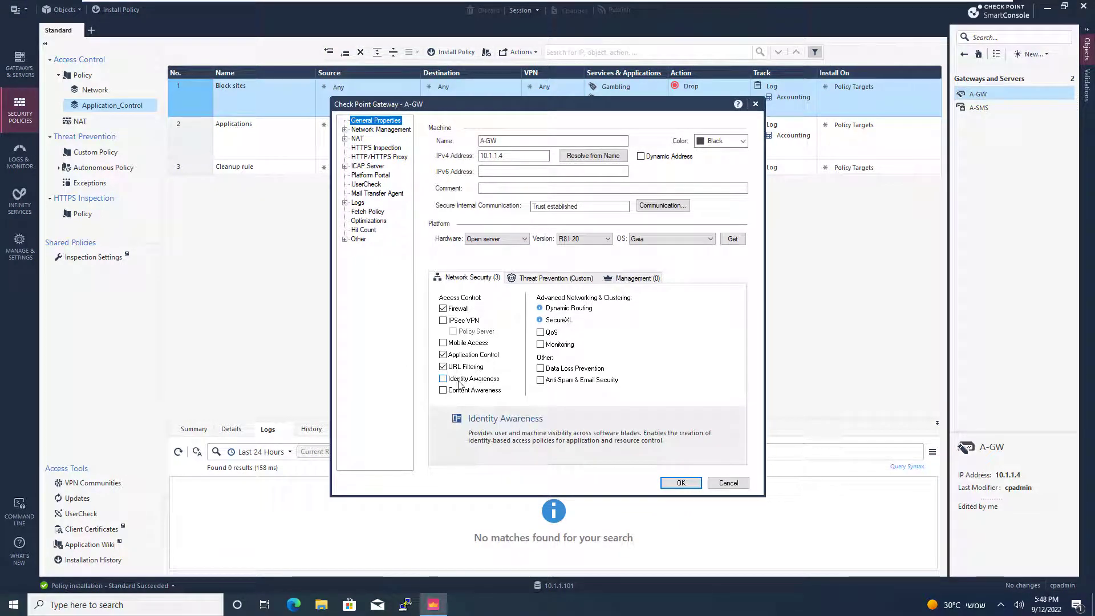
click(442, 379)
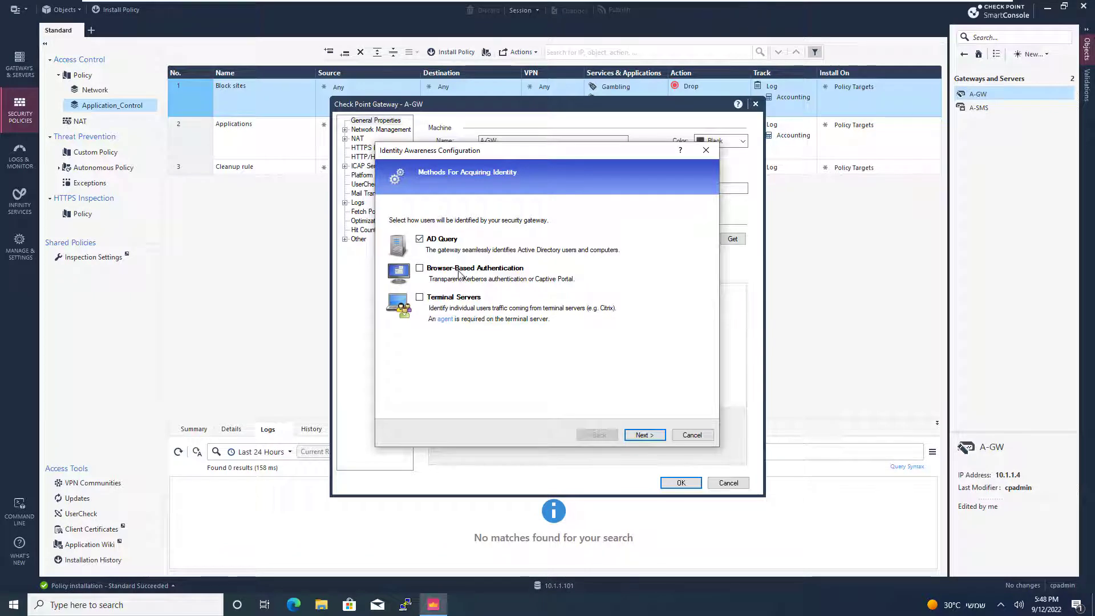
Step: Choose AD Query, enter domain alpha.cp with credentials and controller 192.168.11.101, and test the connection (fails)
click(644, 435)
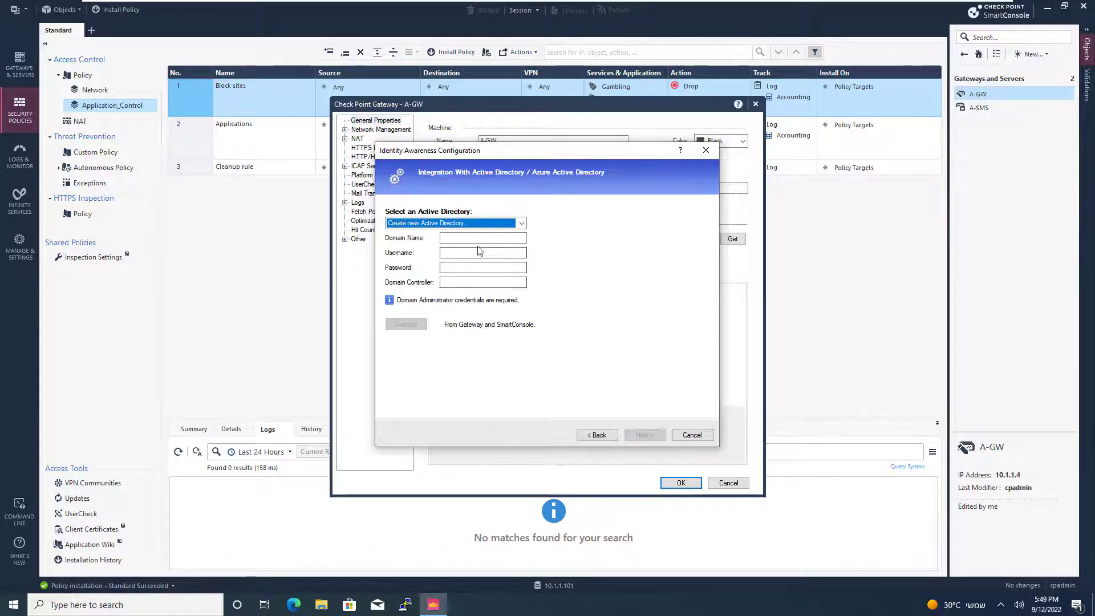
click(481, 237)
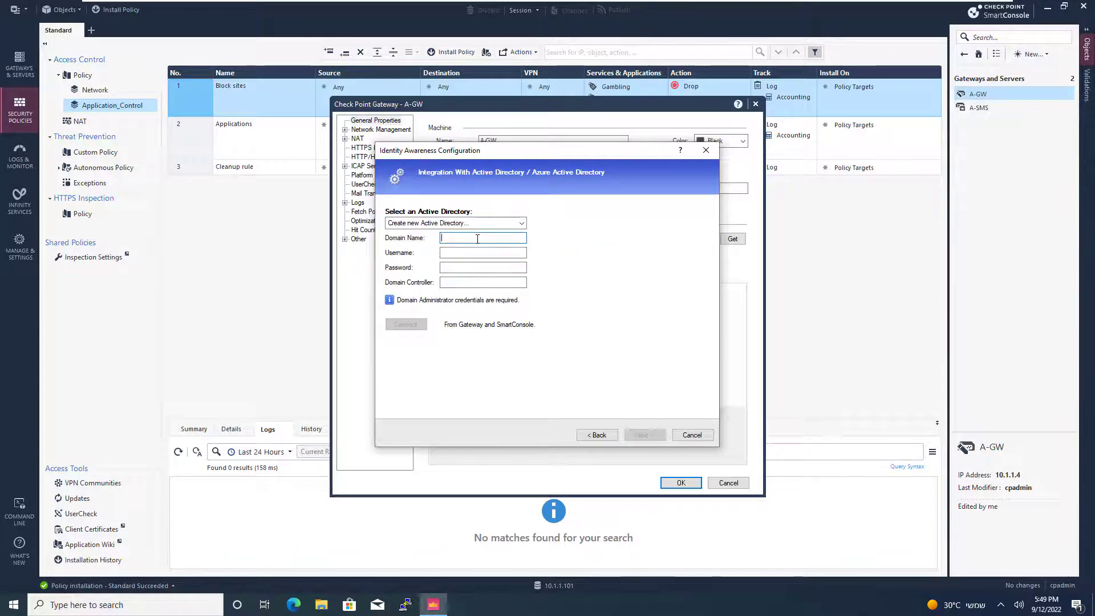
text(alpha.cp)
click(483, 282)
text(192.168.11.101)
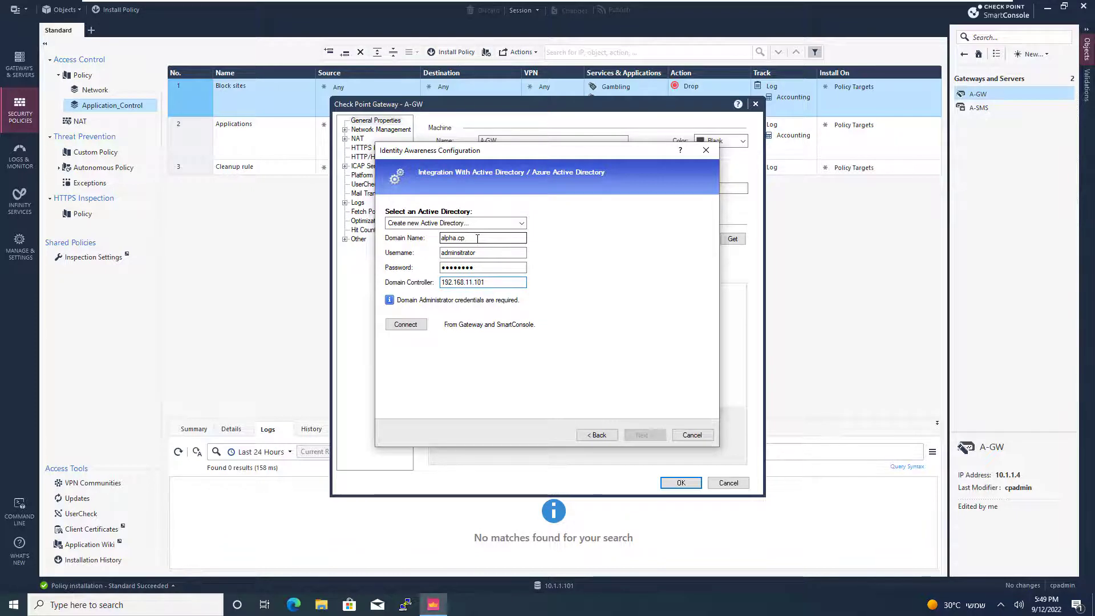
click(405, 324)
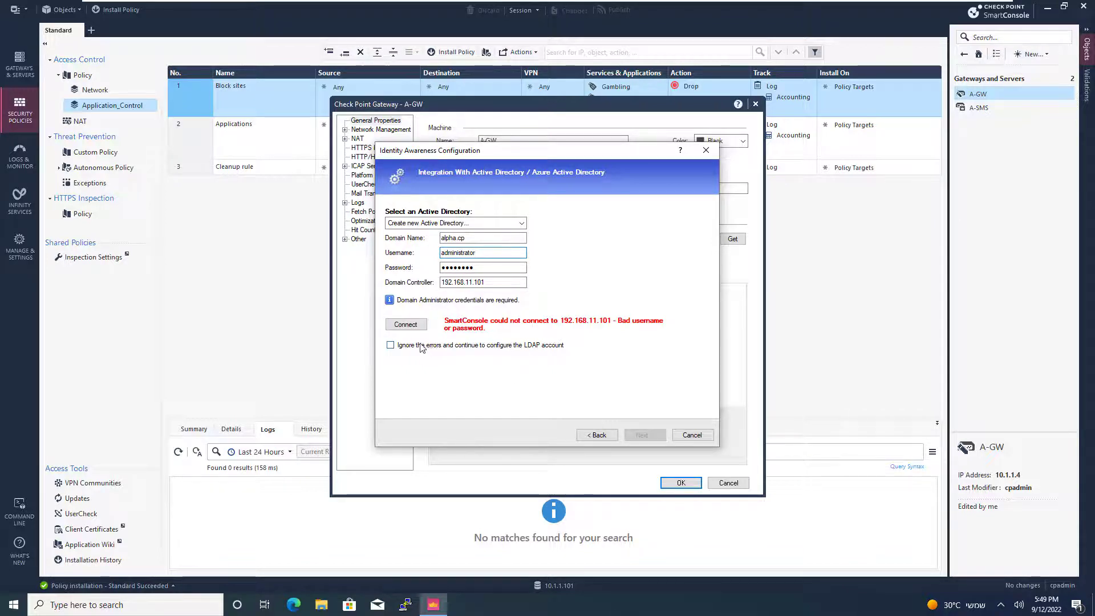
Step: Retry the alpha.cp connection until it succeeds and reach the wizard summary for A-GW
click(405, 324)
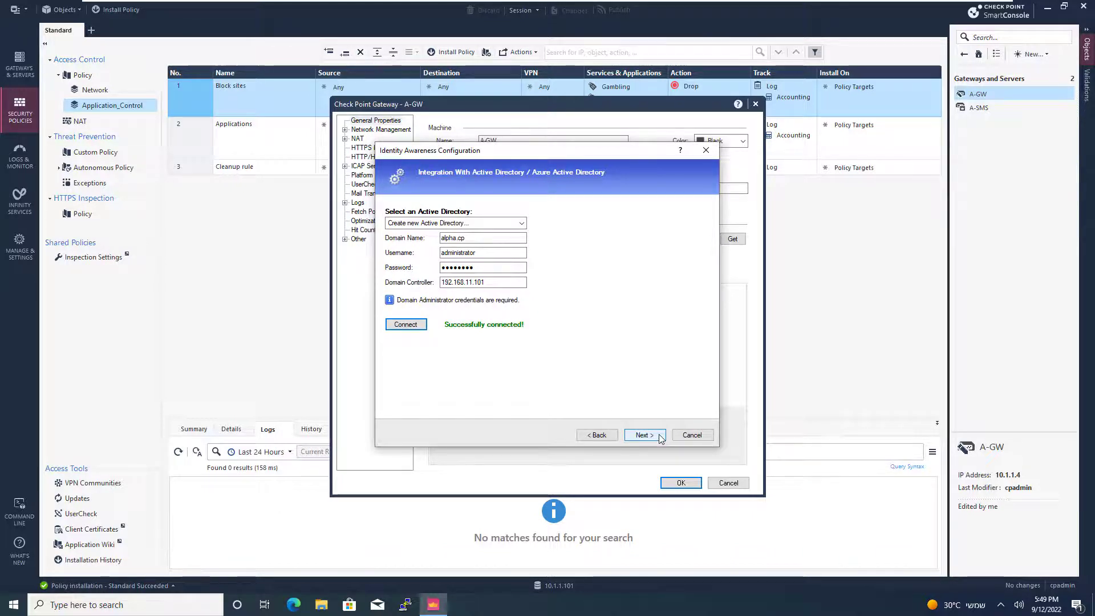
click(642, 435)
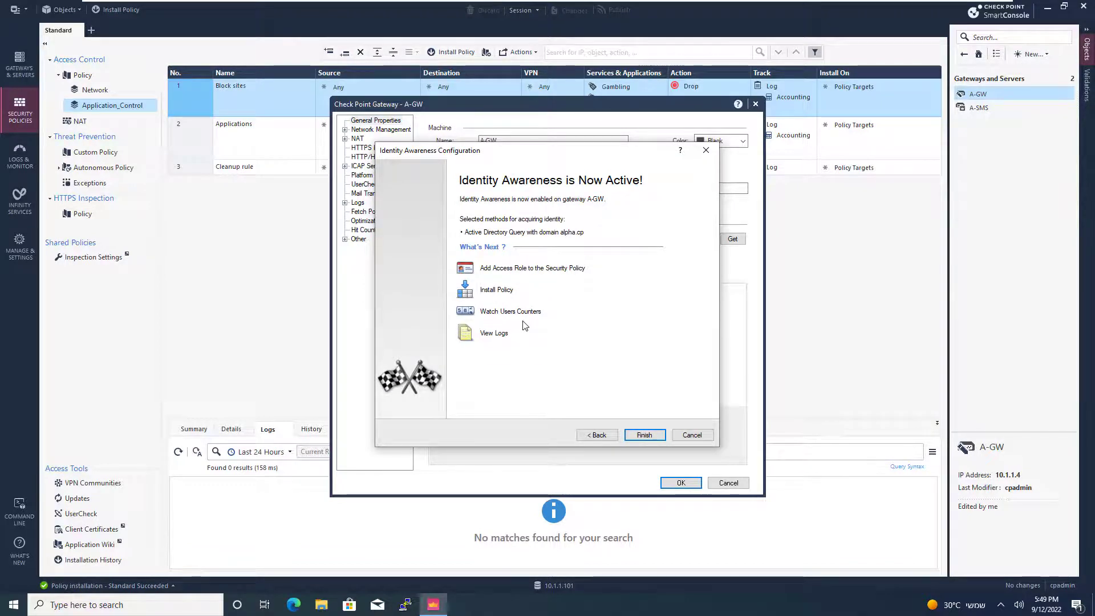
mouse_move(511, 277)
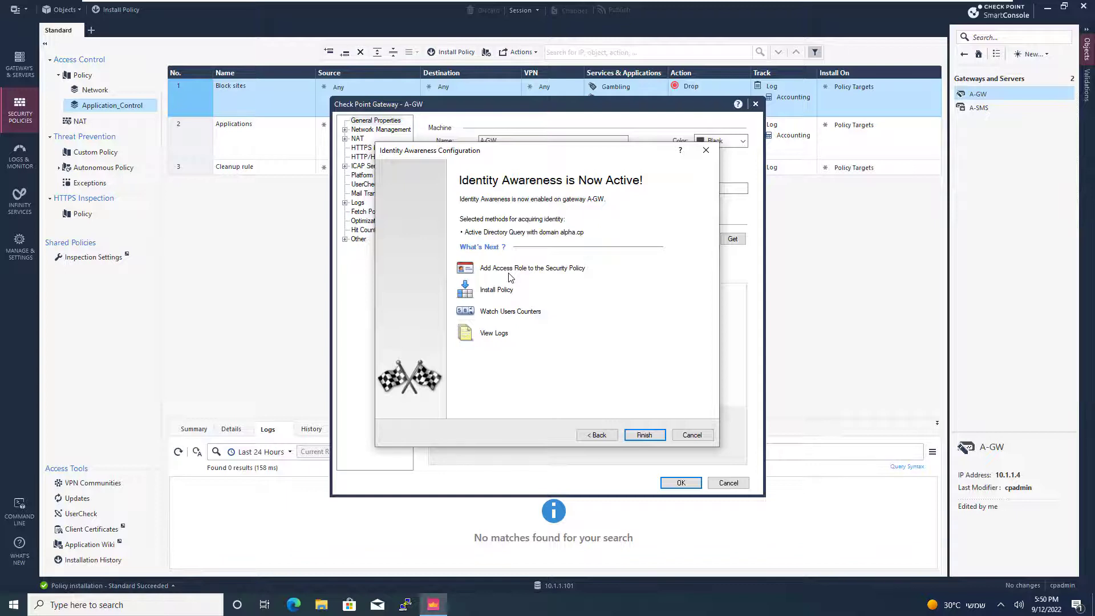
mouse_move(529, 322)
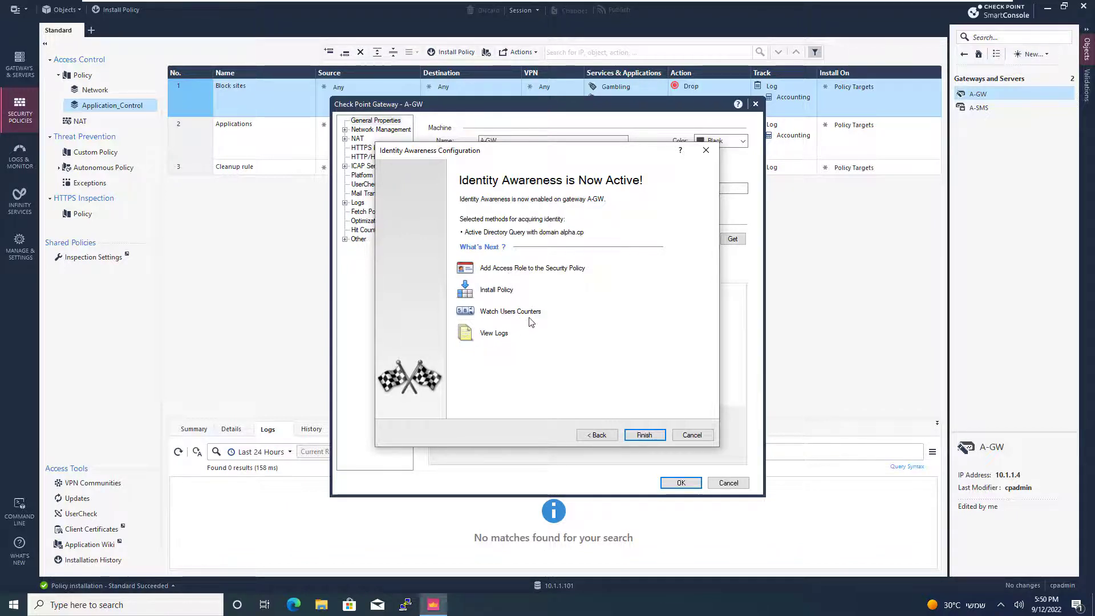
mouse_move(500, 335)
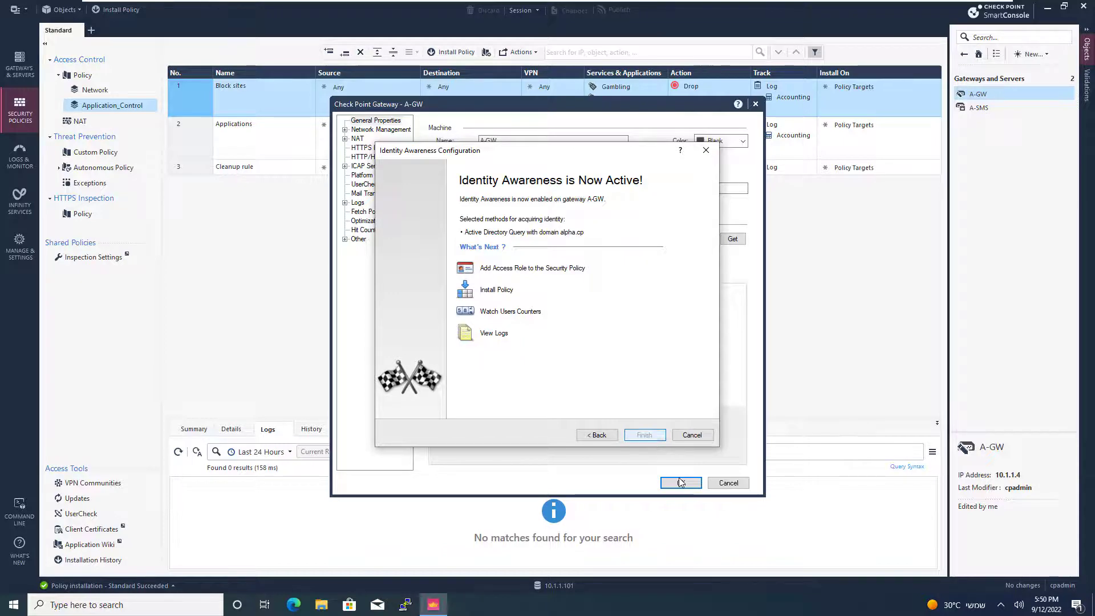
Step: Finish the wizard and save A-GW's gateway properties with Identity Awareness enabled
click(643, 435)
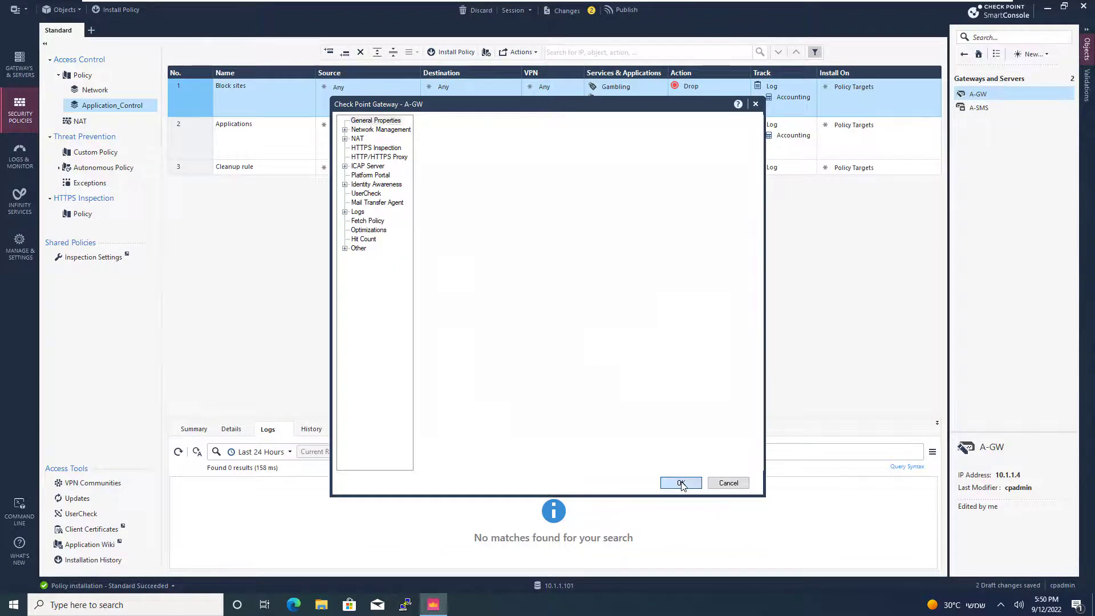
click(680, 482)
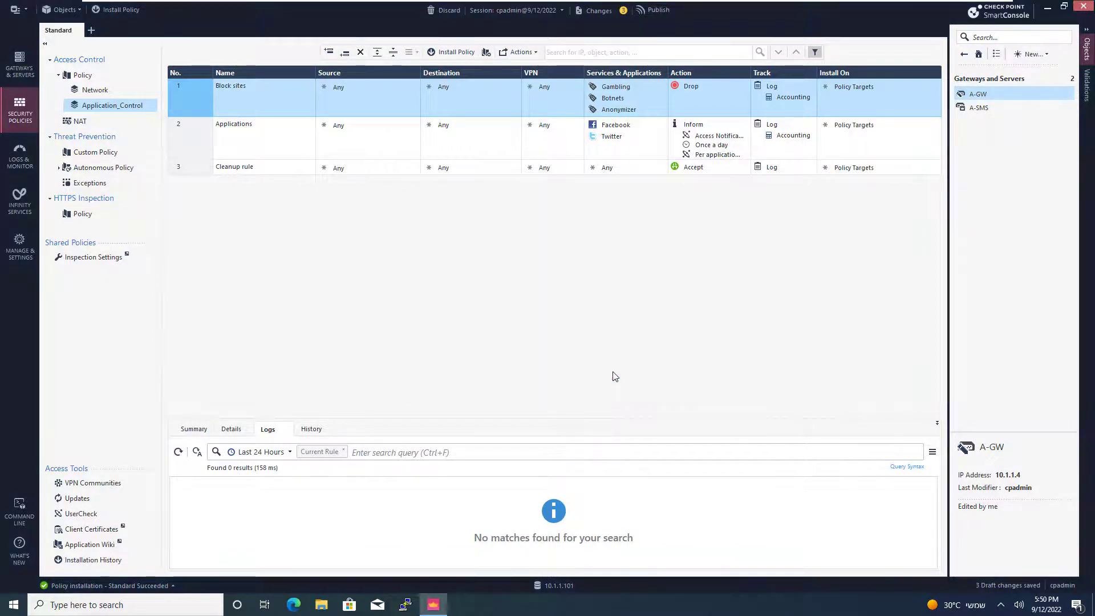
Step: Publish the session changes and start a new Access Role object under User/Identity
click(657, 10)
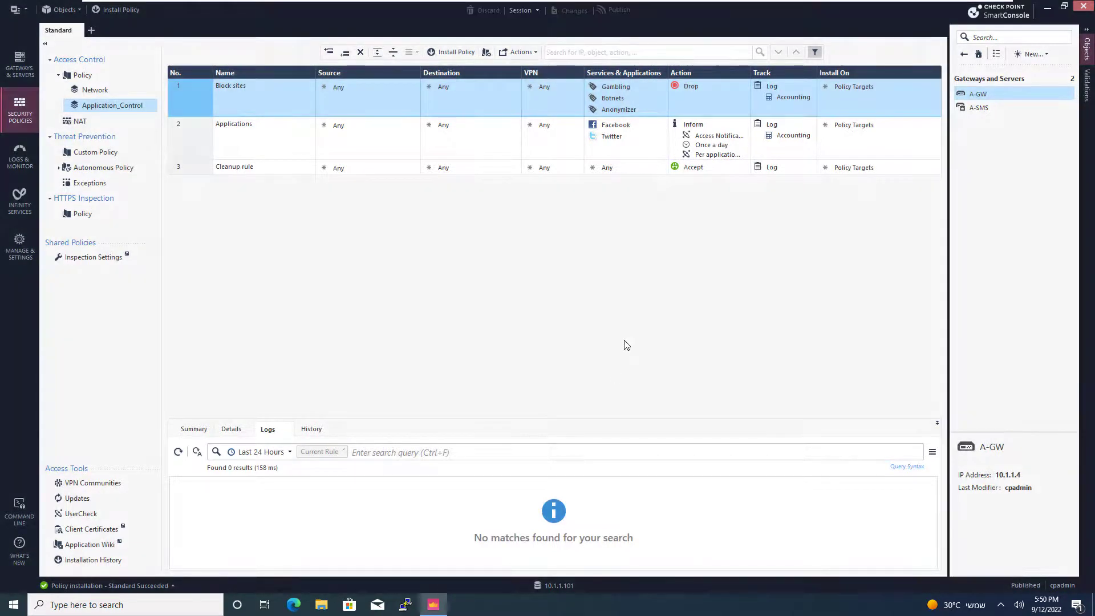
mouse_move(772, 204)
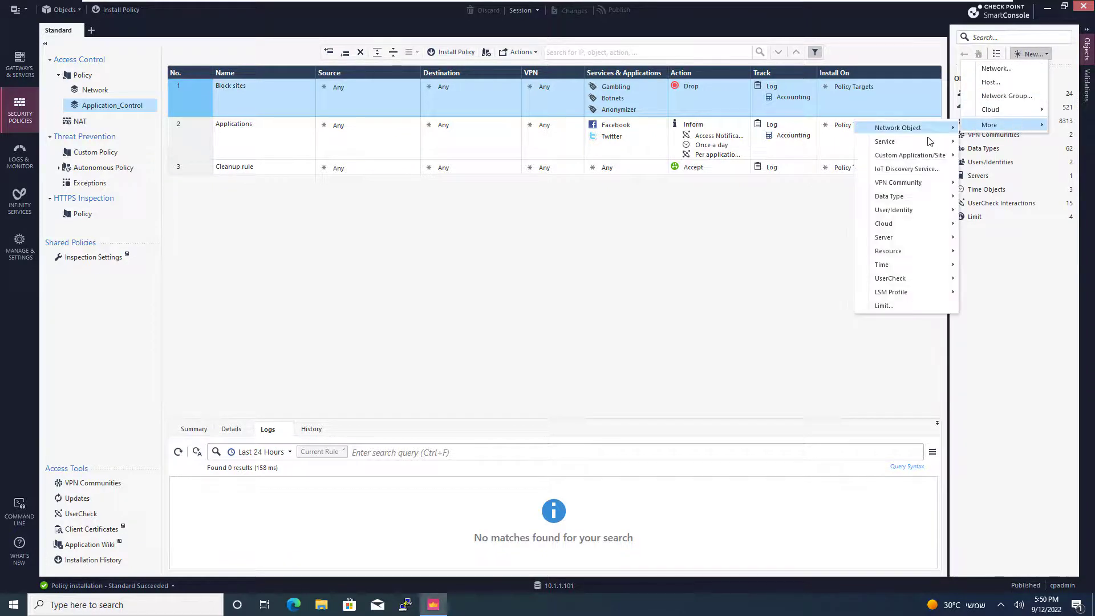
mouse_move(891, 292)
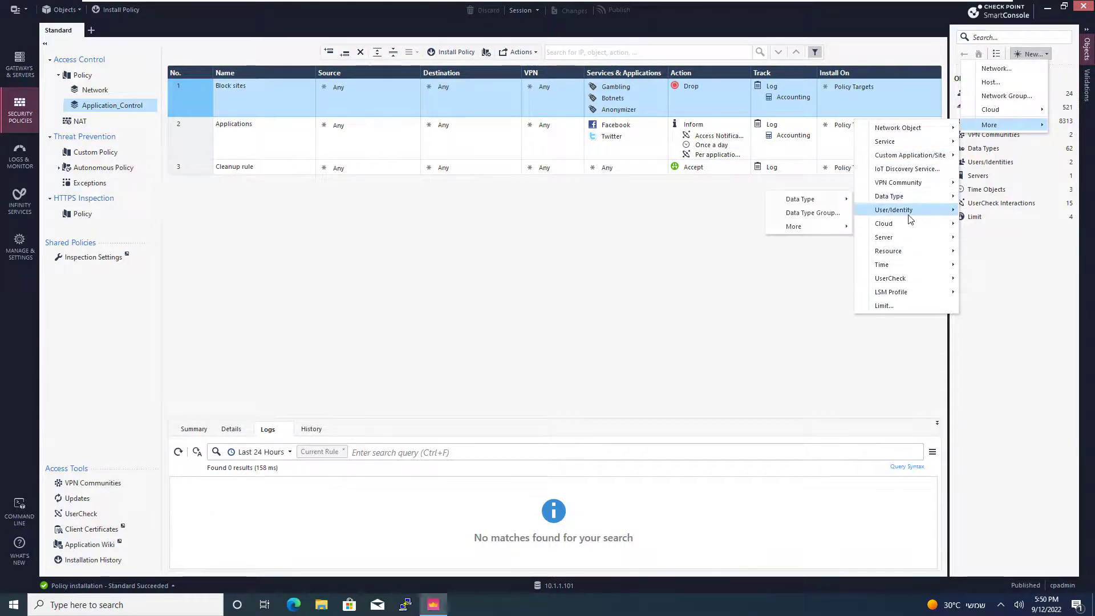
click(895, 209)
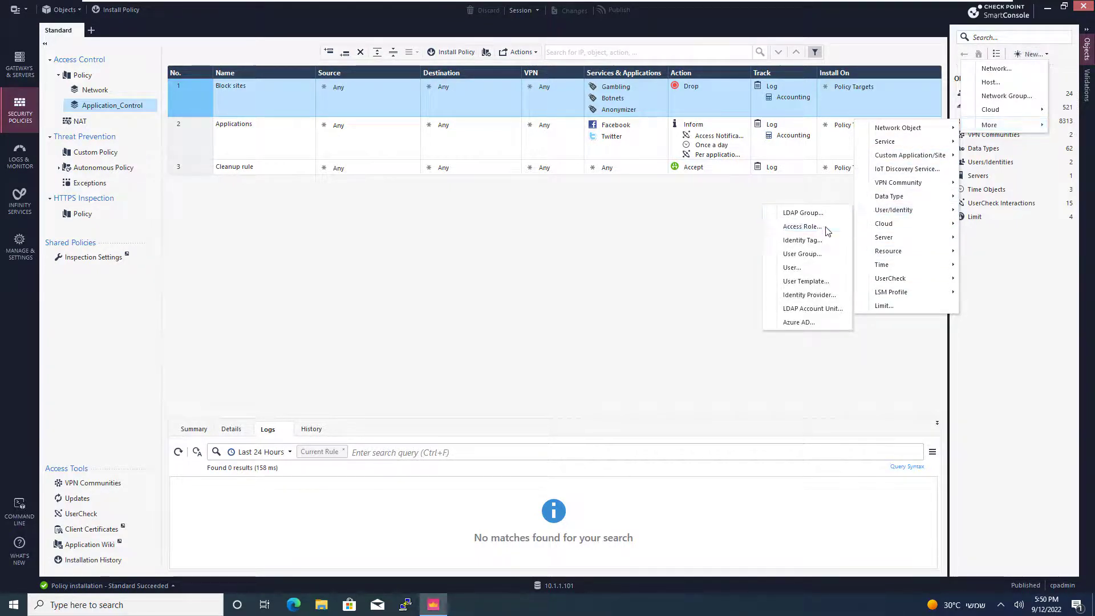
click(802, 226)
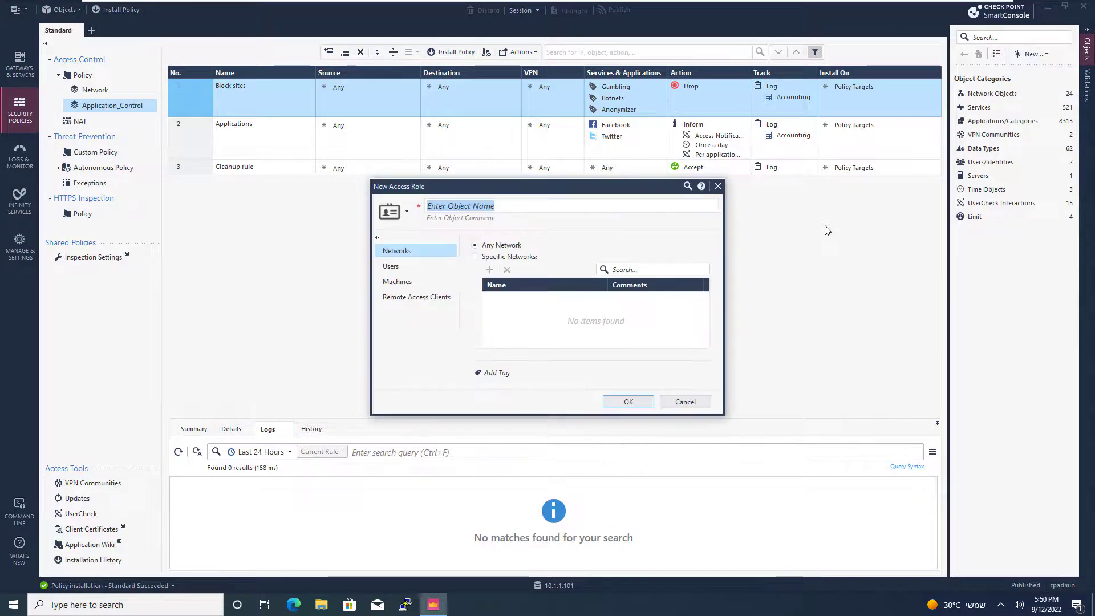
Step: Name the access role test1, restrict it to specific users/groups, and launch the directory picker
text(test1)
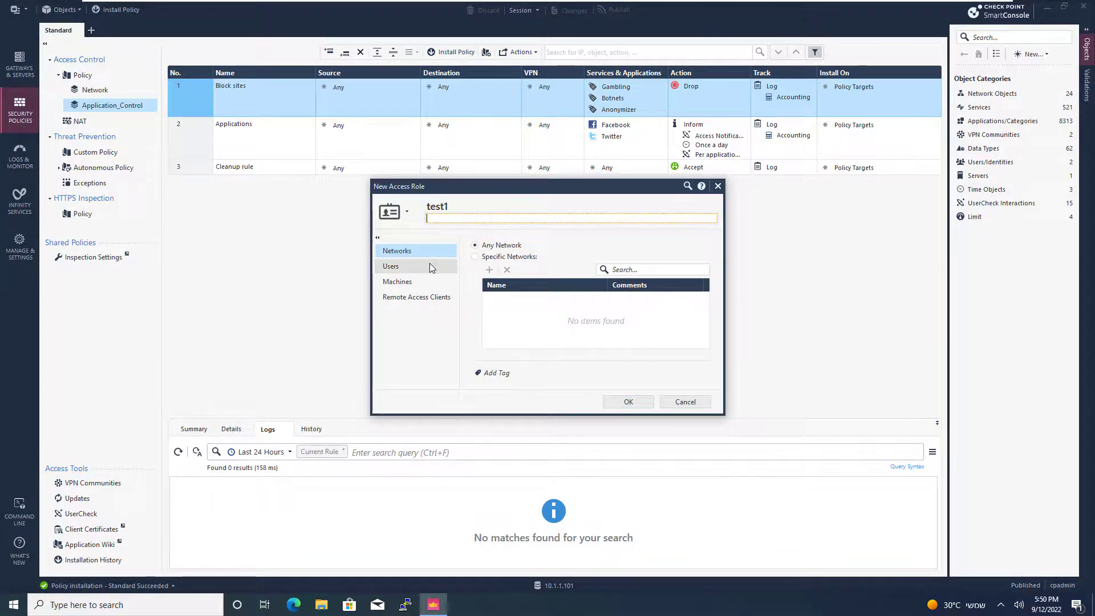
click(390, 266)
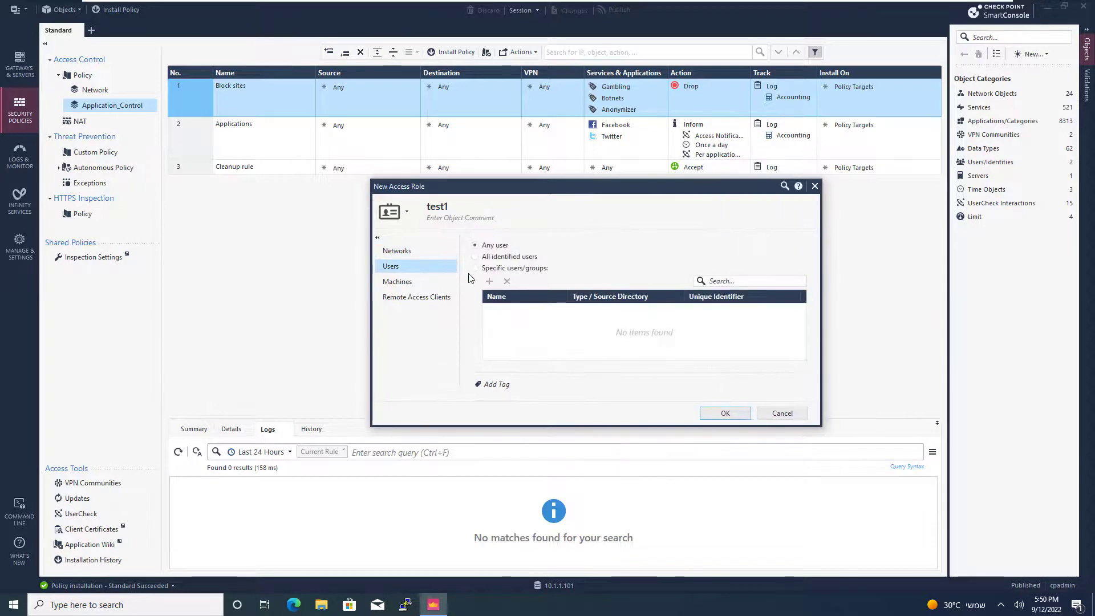
click(475, 266)
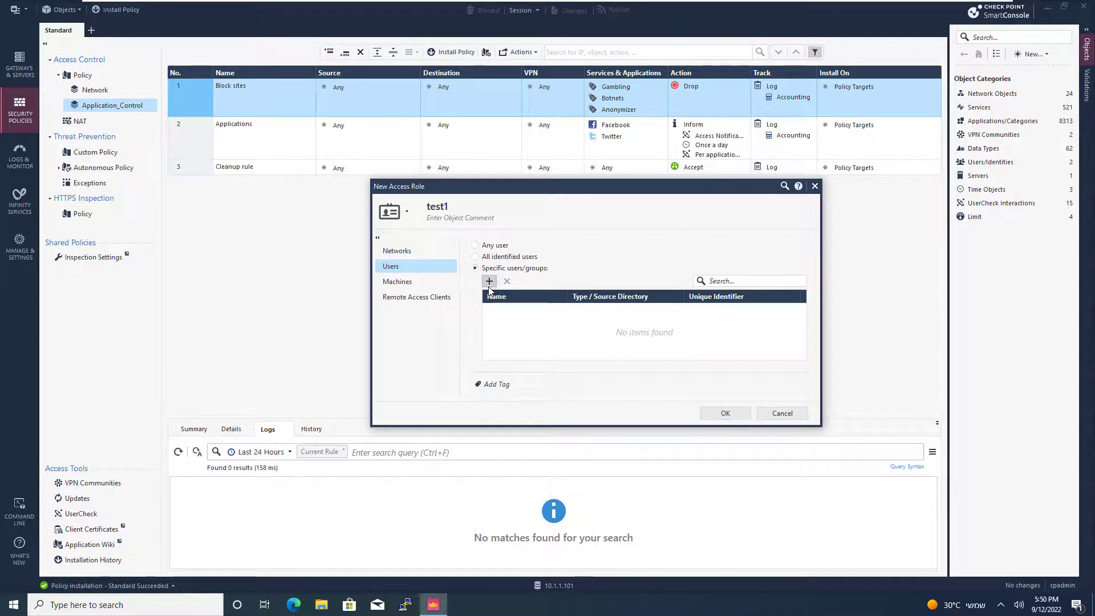
click(489, 282)
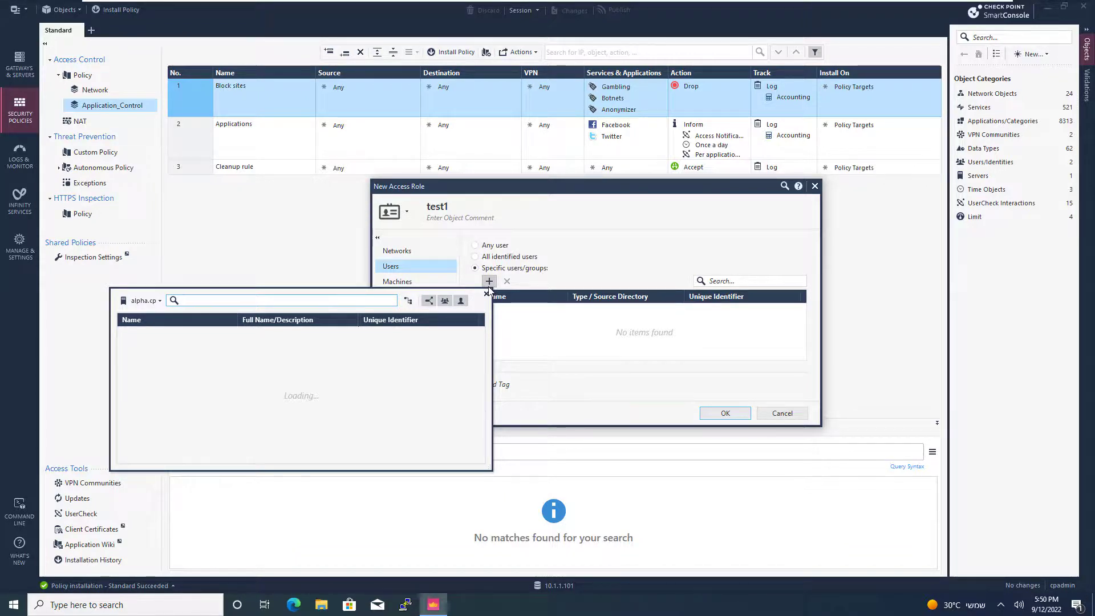
Step: Search the alpha.cp directory for 'odd' and add the Odd group to the role
click(280, 300)
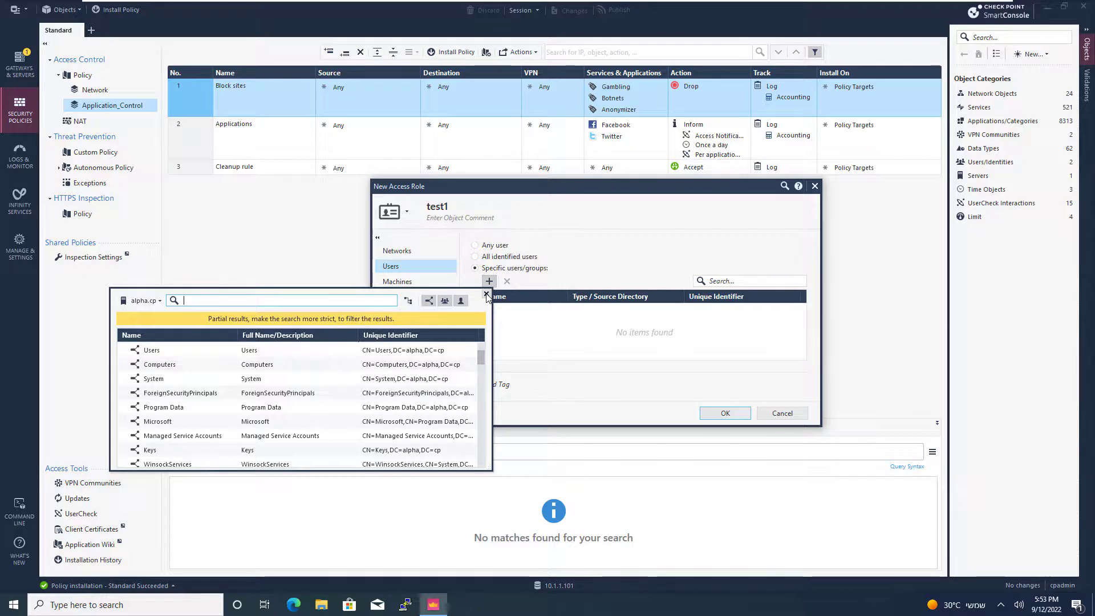
mouse_move(342, 271)
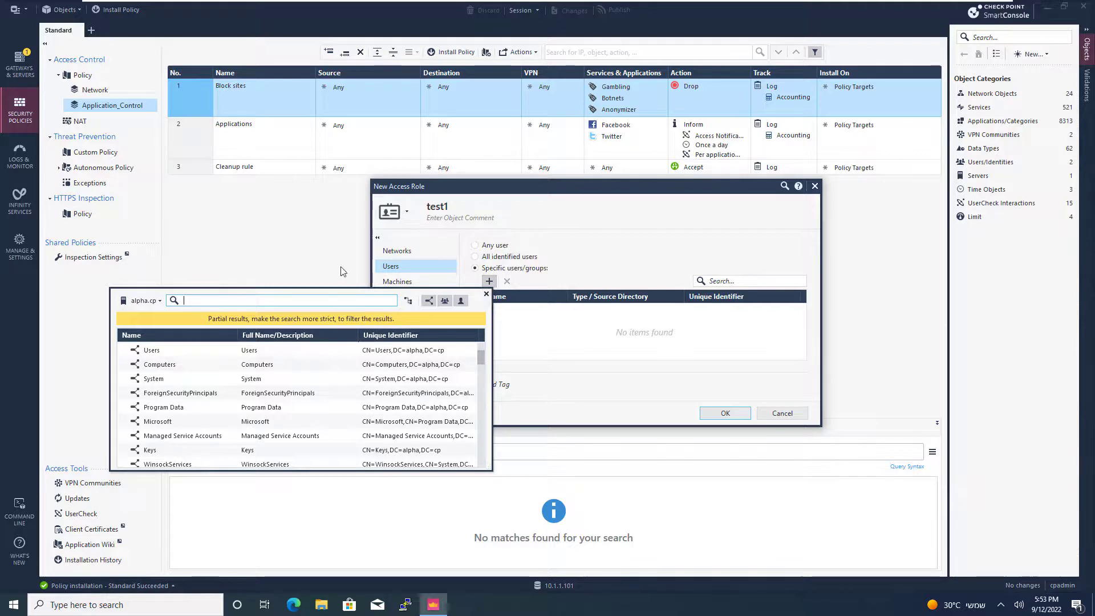
text(o)
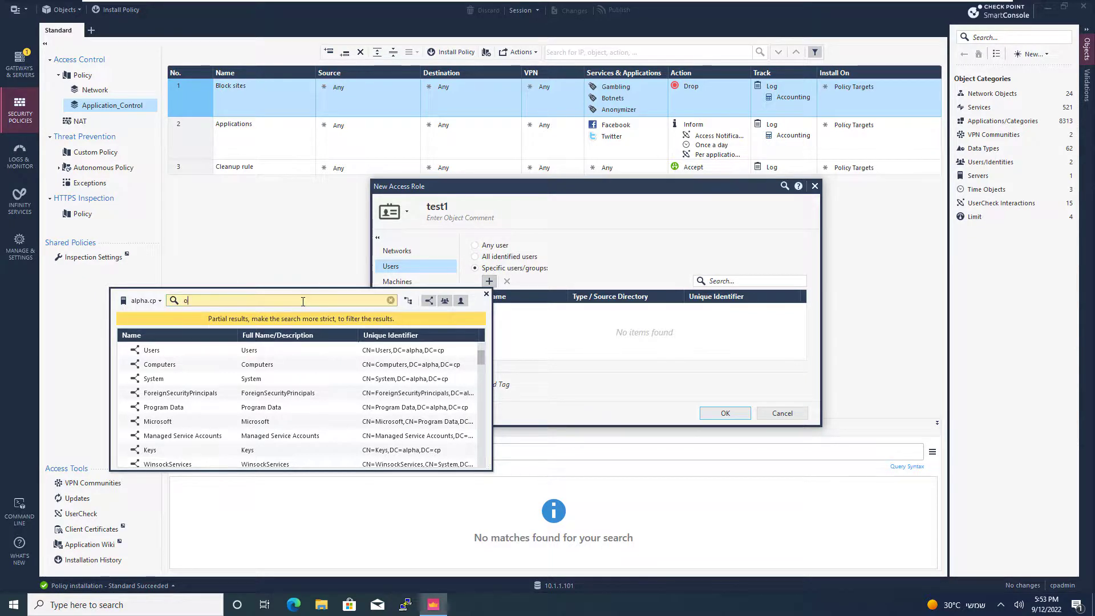
text(dd)
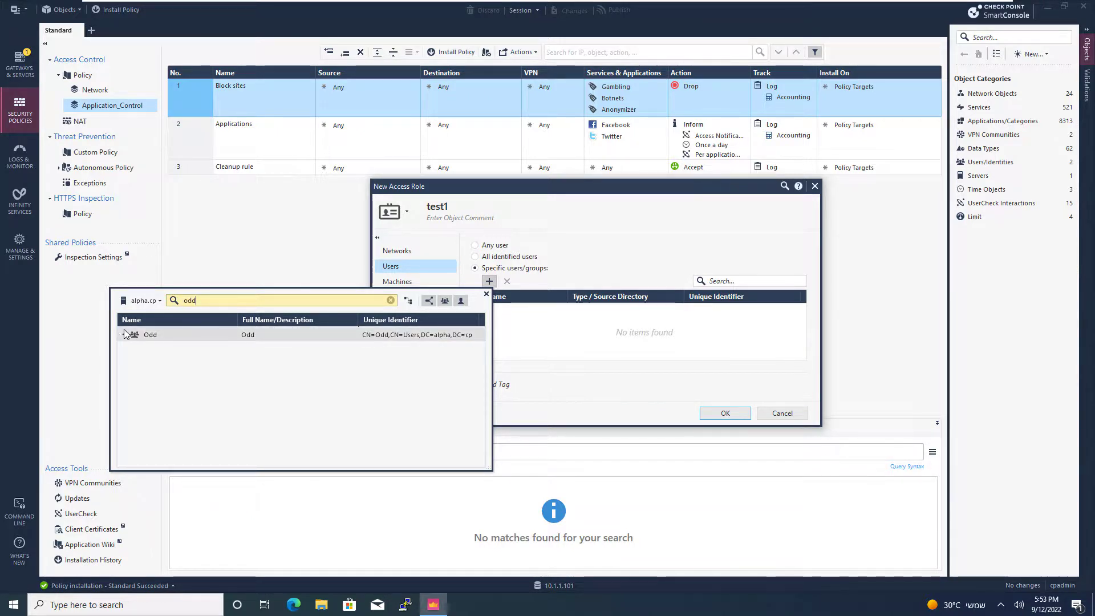
double_click(151, 334)
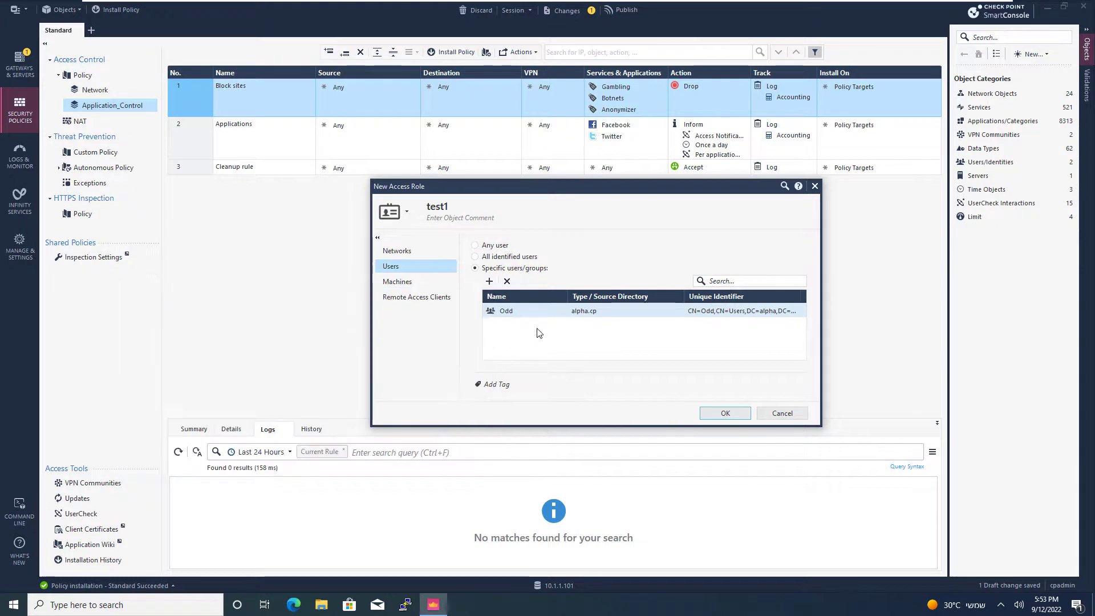
Step: Save access role test1 and set it as the Source of the Applications rule
click(724, 413)
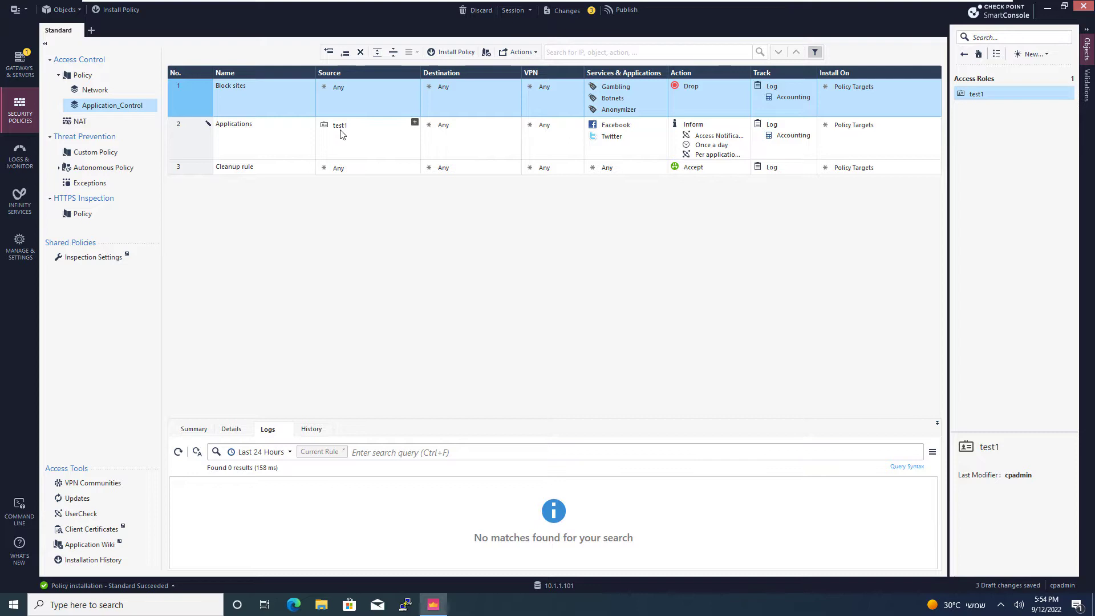
click(340, 132)
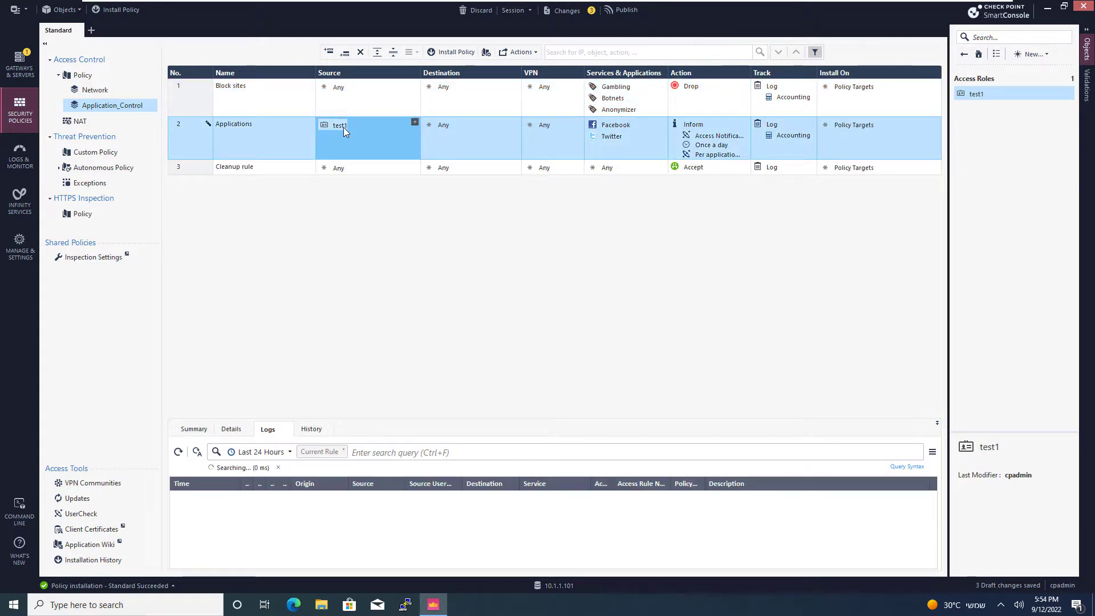